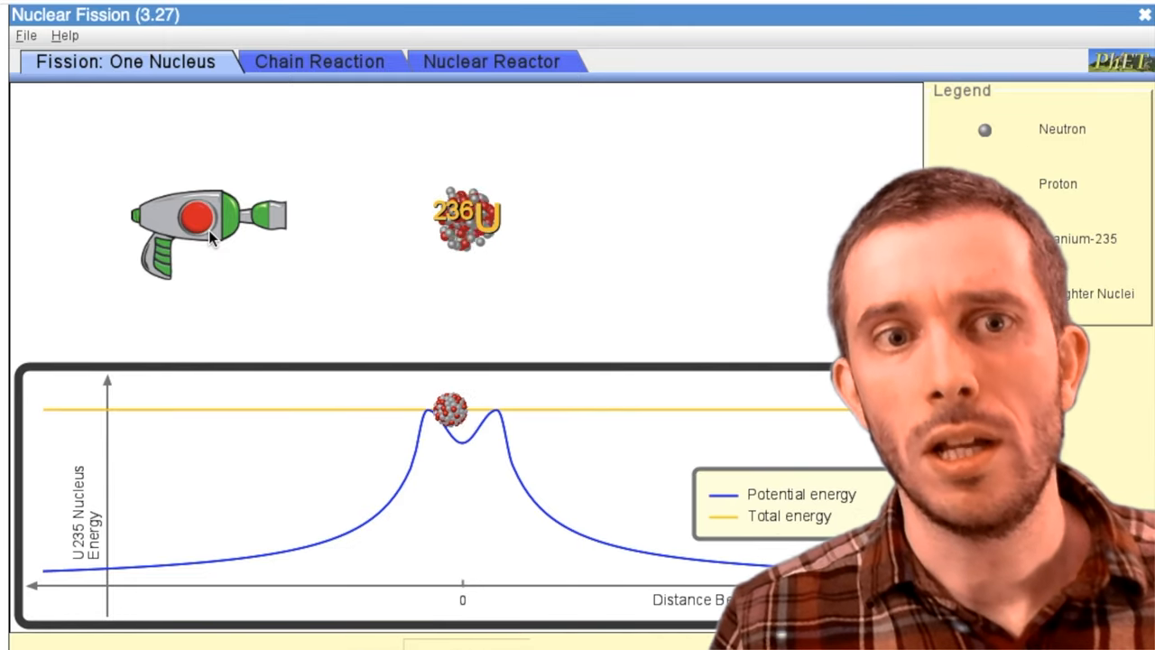
Step: Fire neutrons at the single U-235 nucleus until it splits
click(196, 216)
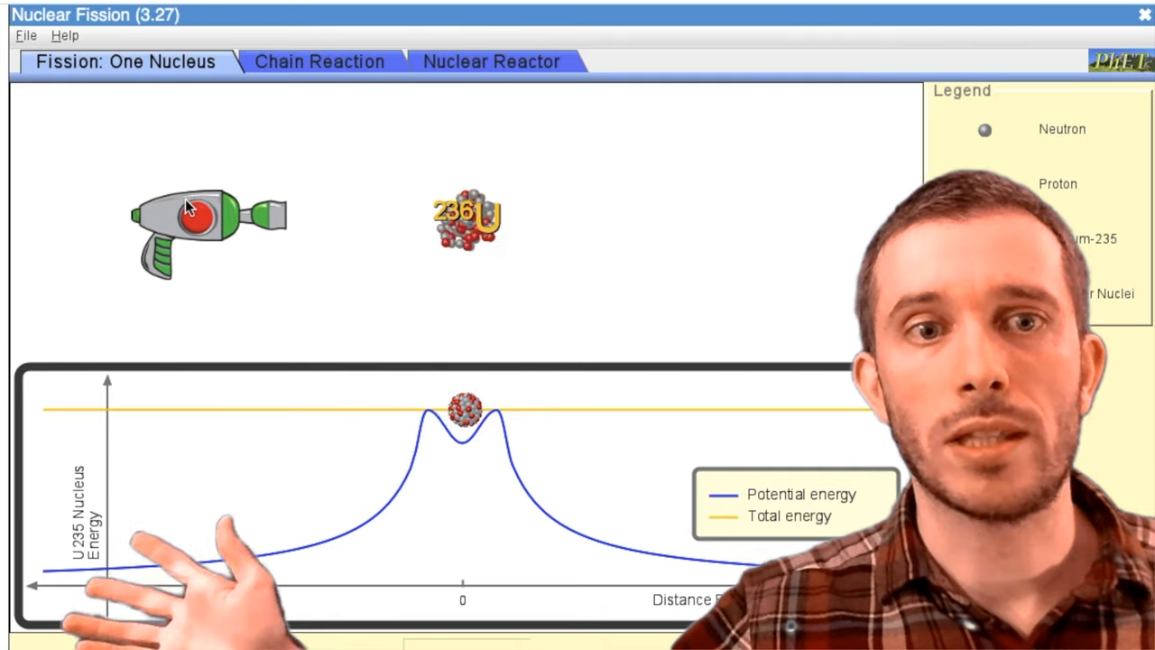
click(190, 206)
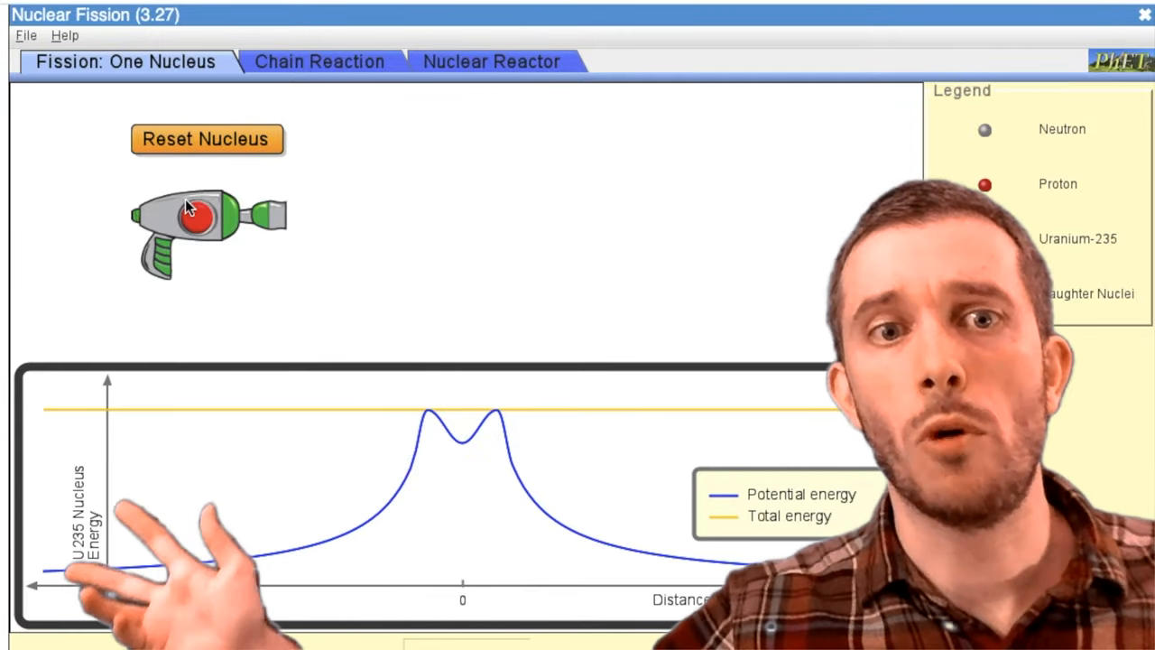
Step: Switch to the Chain Reaction scene and add more U-235 nuclei to the chamber
click(317, 61)
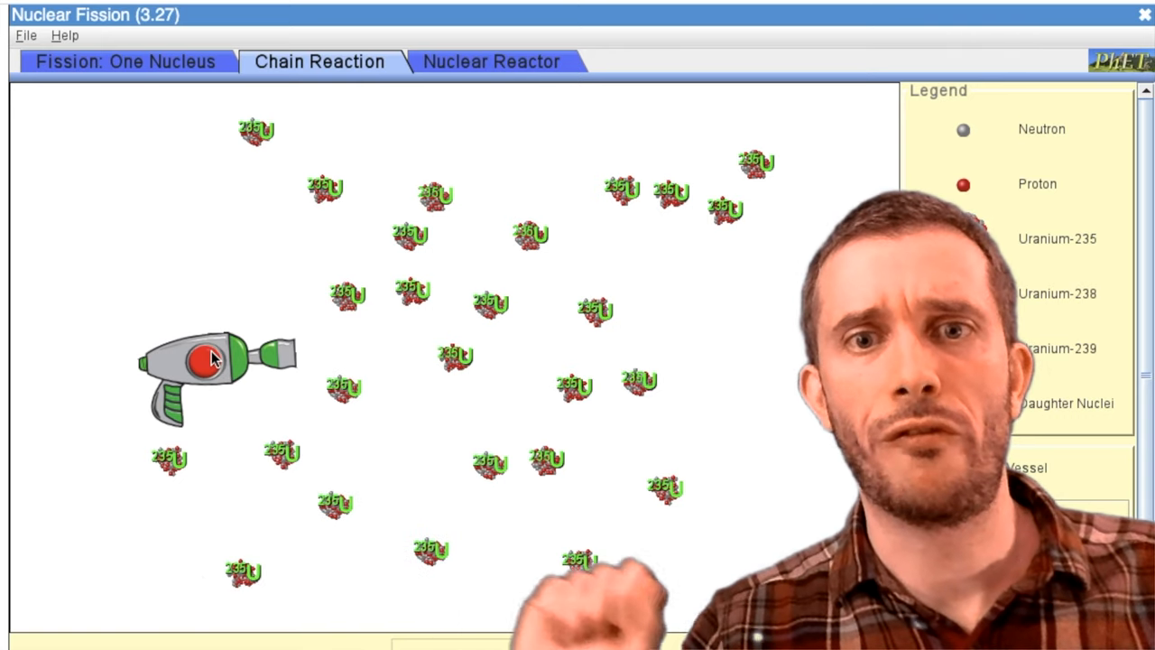
click(200, 359)
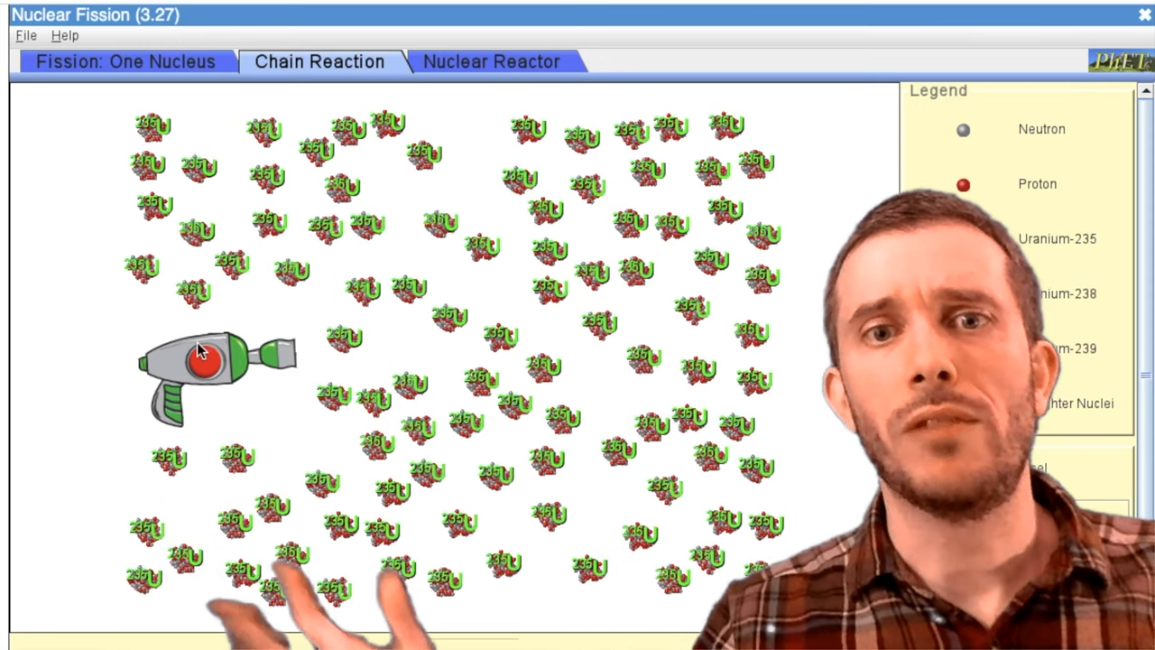
Step: Fire a neutron into the crowded chamber to trigger a chain reaction
click(209, 357)
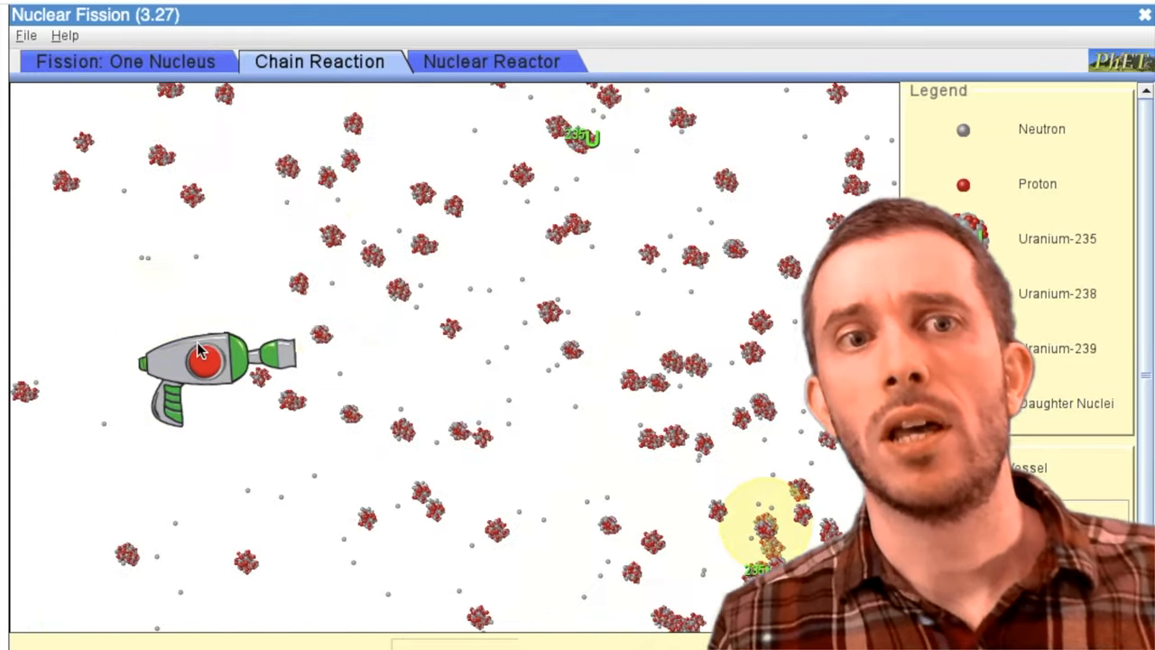
Step: Turn on the containment vessel around a fresh set of U-235 nuclei
click(210, 359)
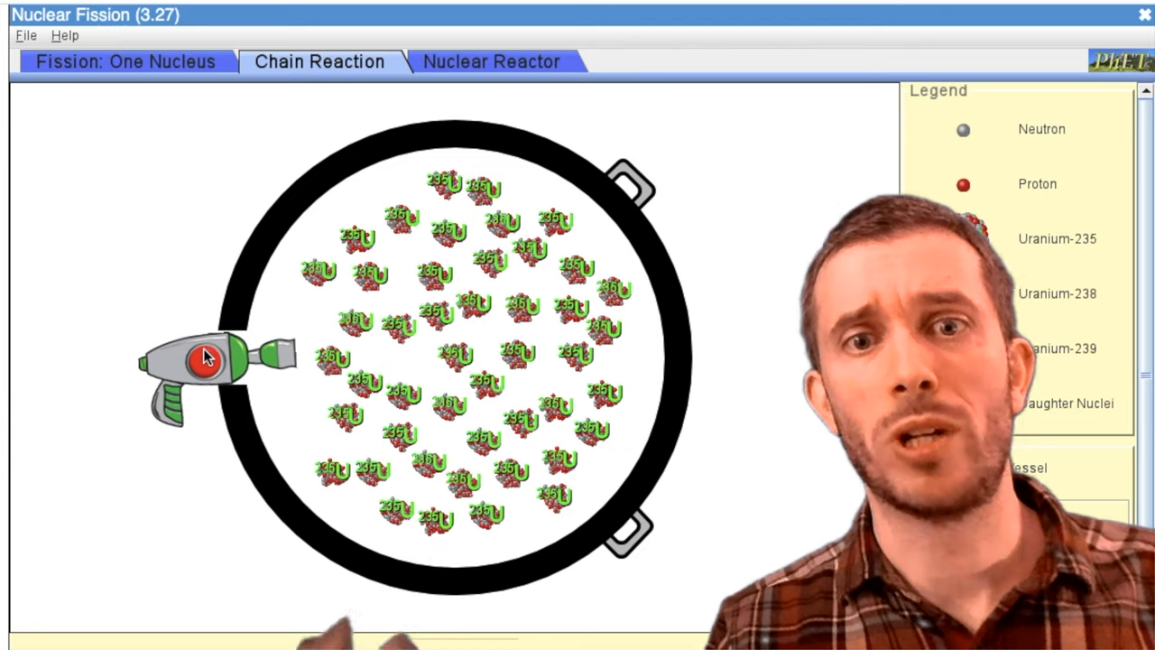
Step: Fire a neutron into the contained nuclei and let the chain reaction run
click(206, 356)
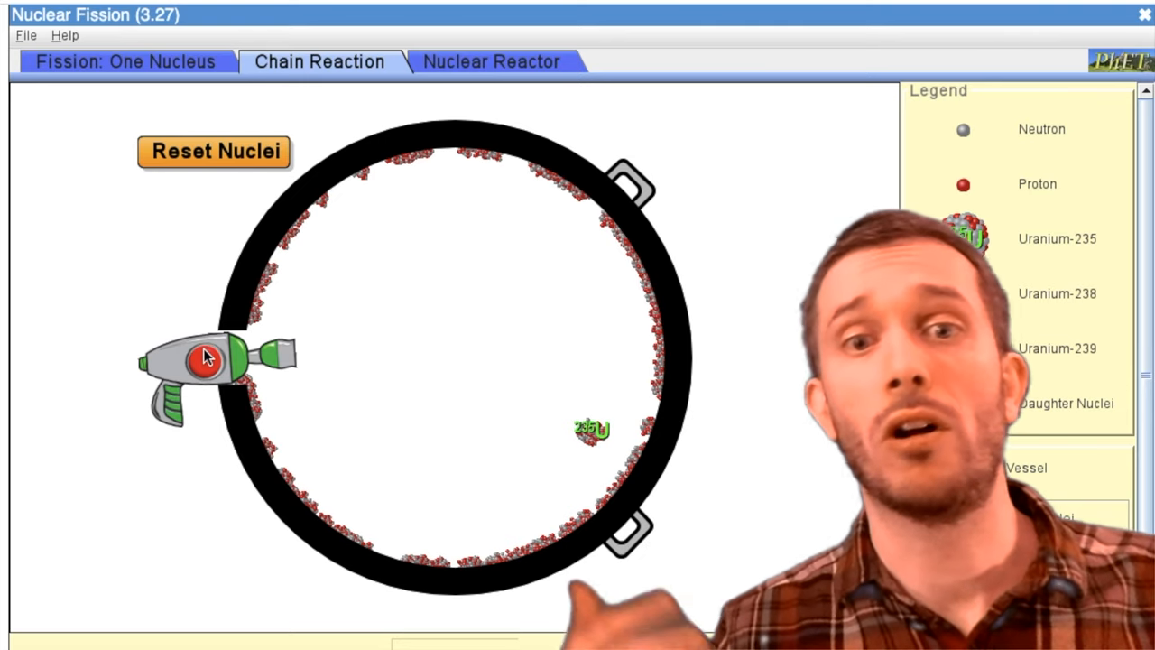
mouse_move(704, 464)
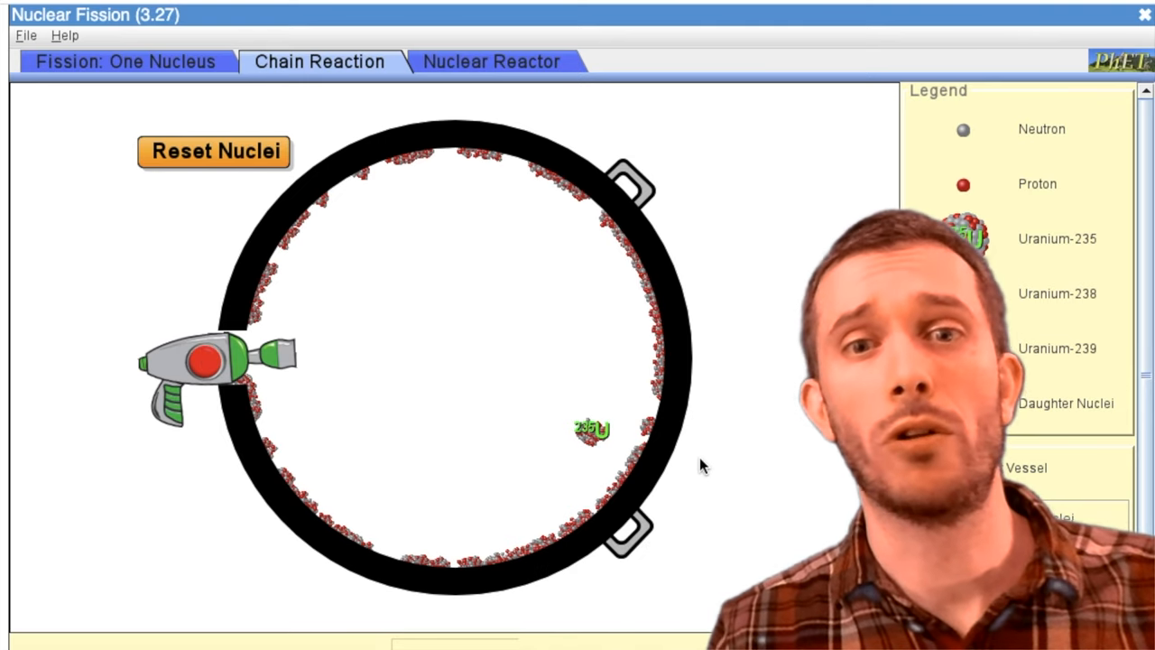
mouse_move(754, 426)
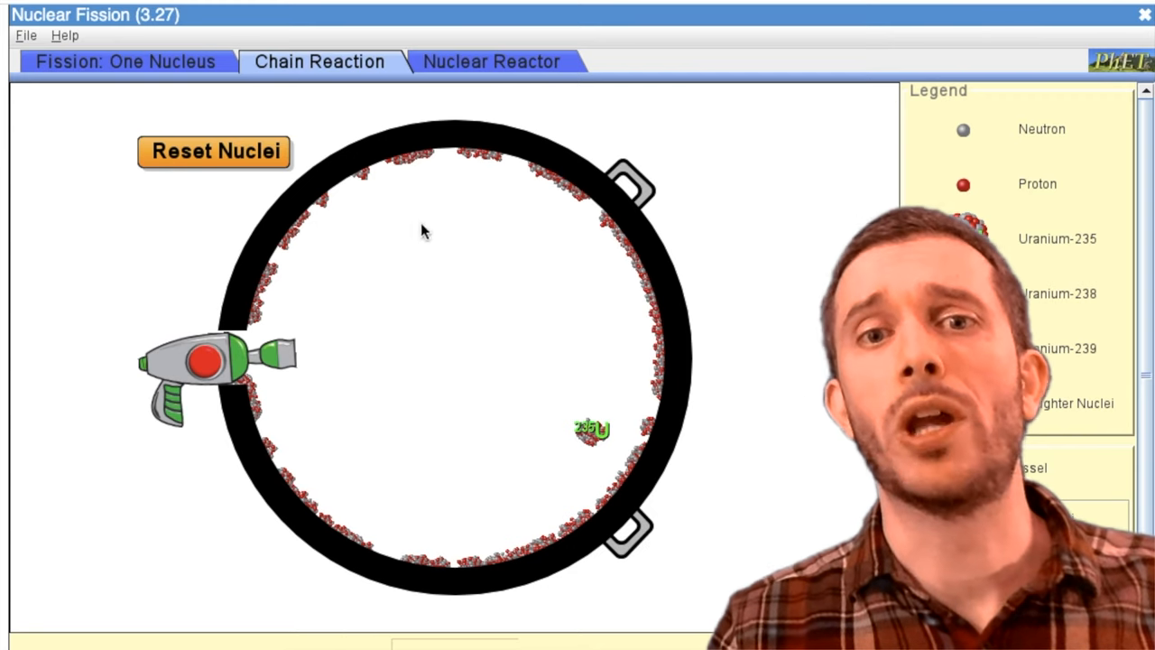
click(489, 62)
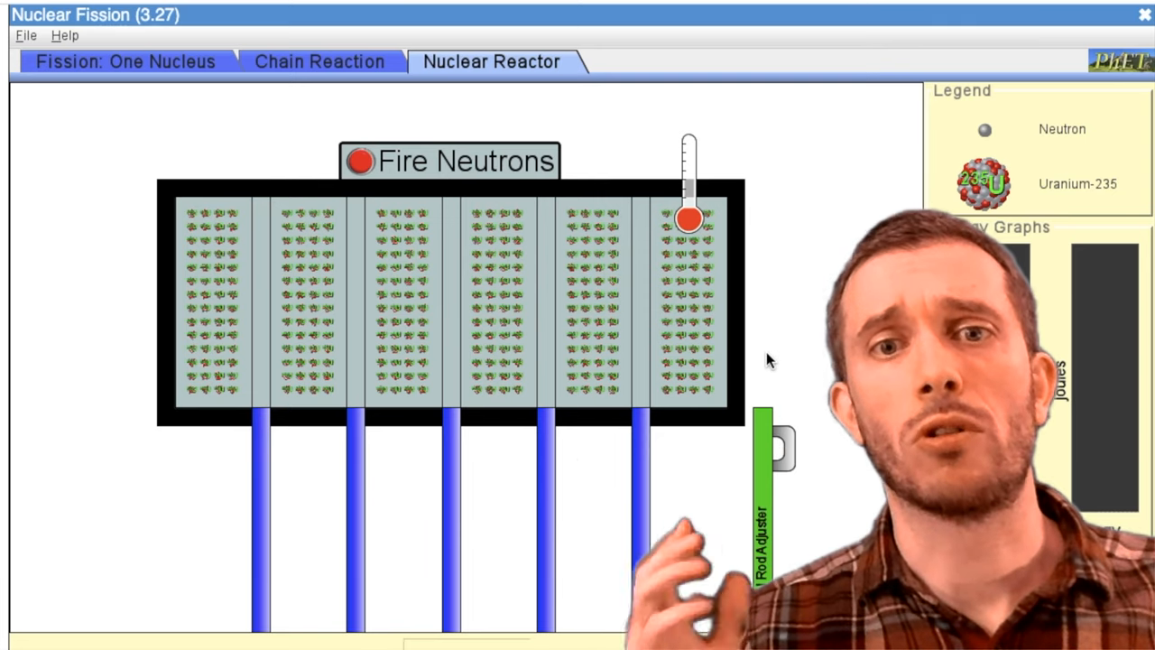
Step: Drag the Control Rod Adjuster fully in, then mostly back out
drag(778, 442, 778, 379)
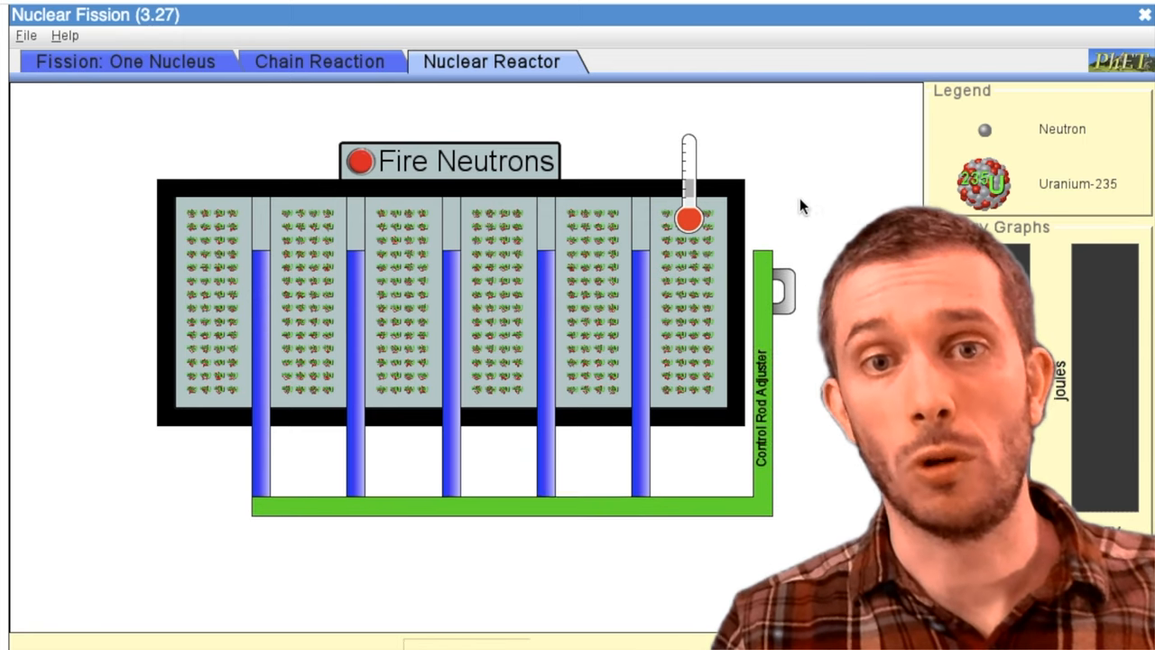
drag(785, 289, 781, 424)
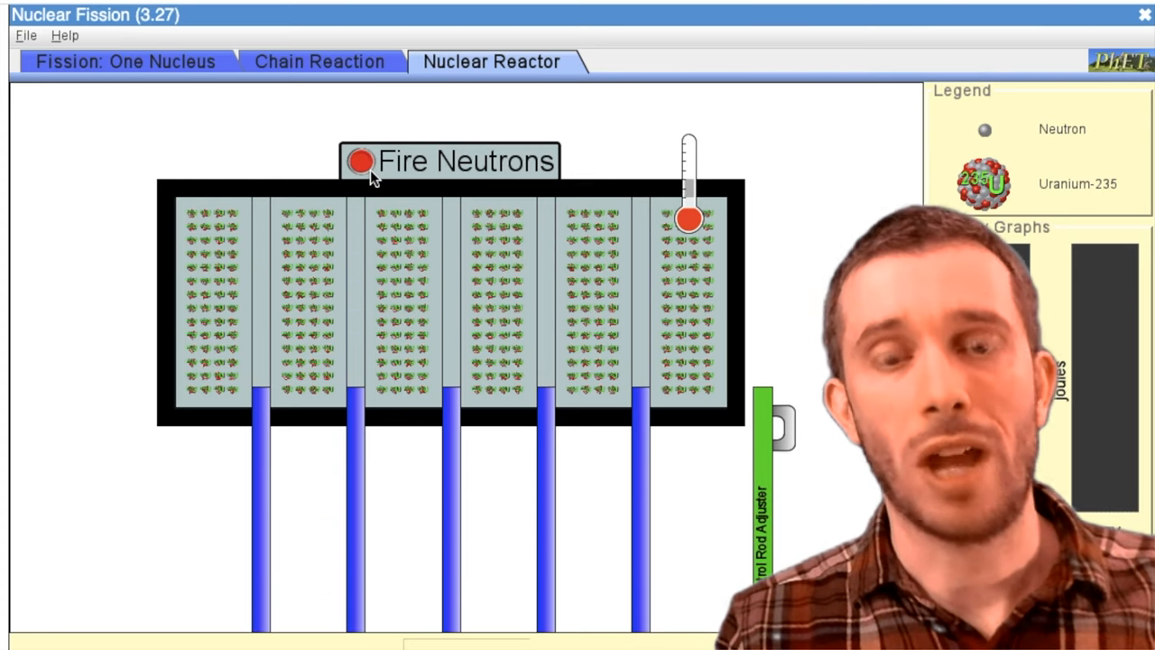
Step: Fire neutrons into the reactor core and pull the control rods partway out
click(359, 160)
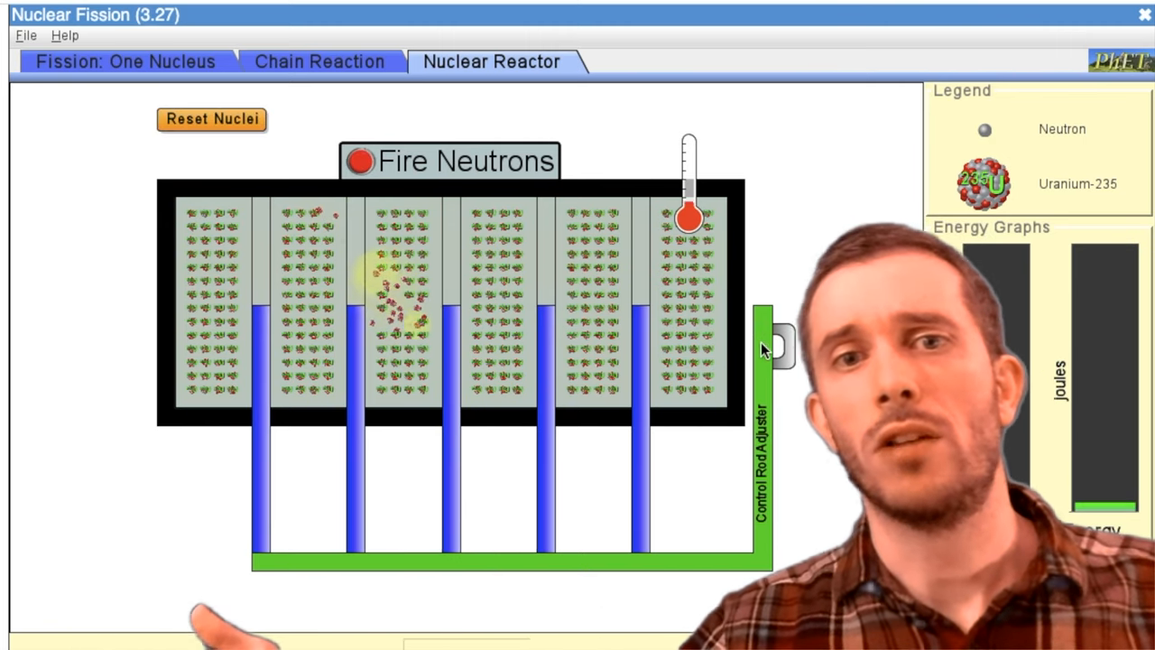
drag(776, 348, 780, 406)
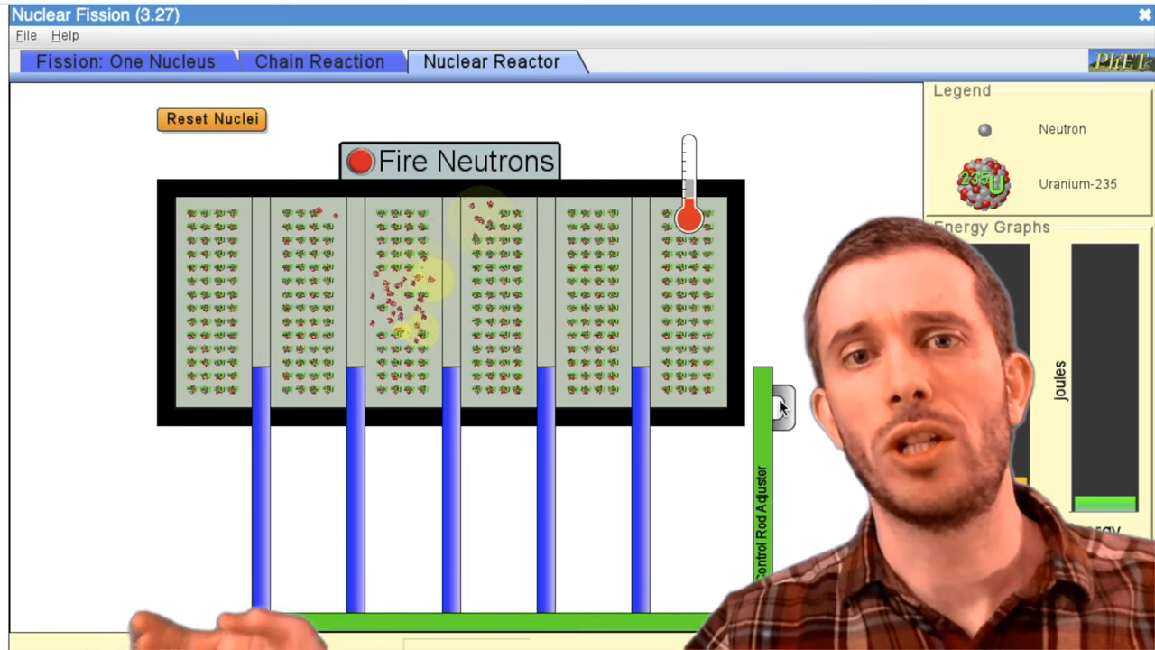